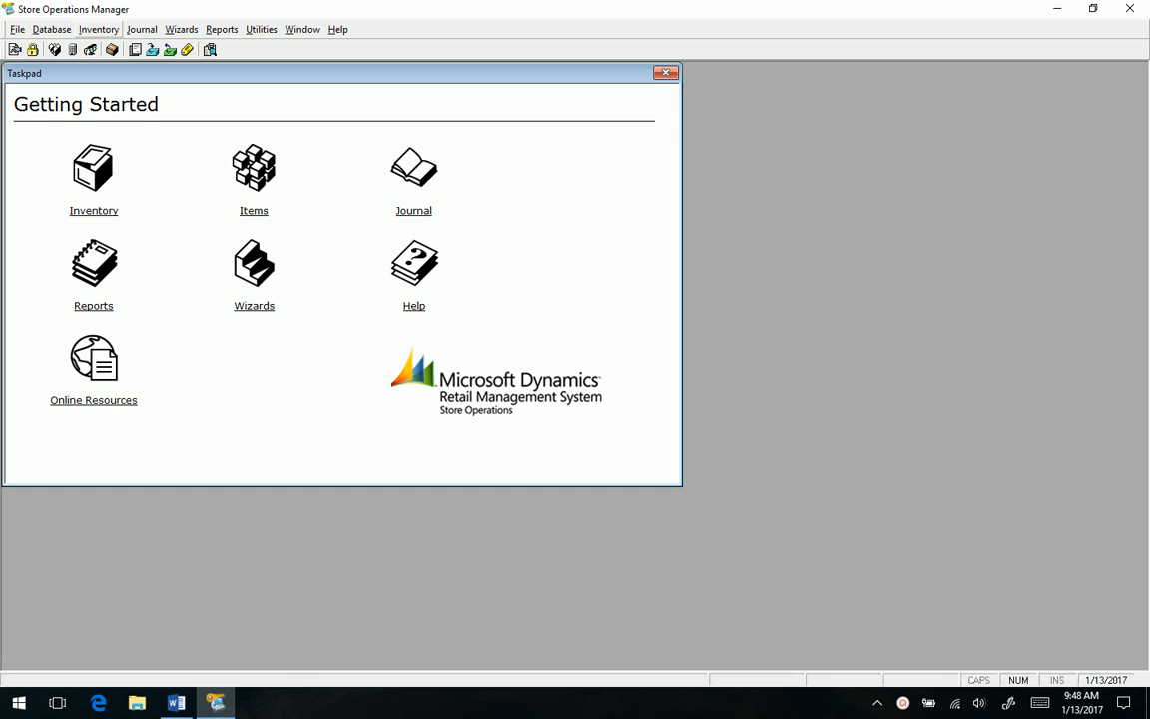
Open the Physical Inventory counts list from the Inventory menu.
{"action": "left_click", "coordinate": [100, 30]}
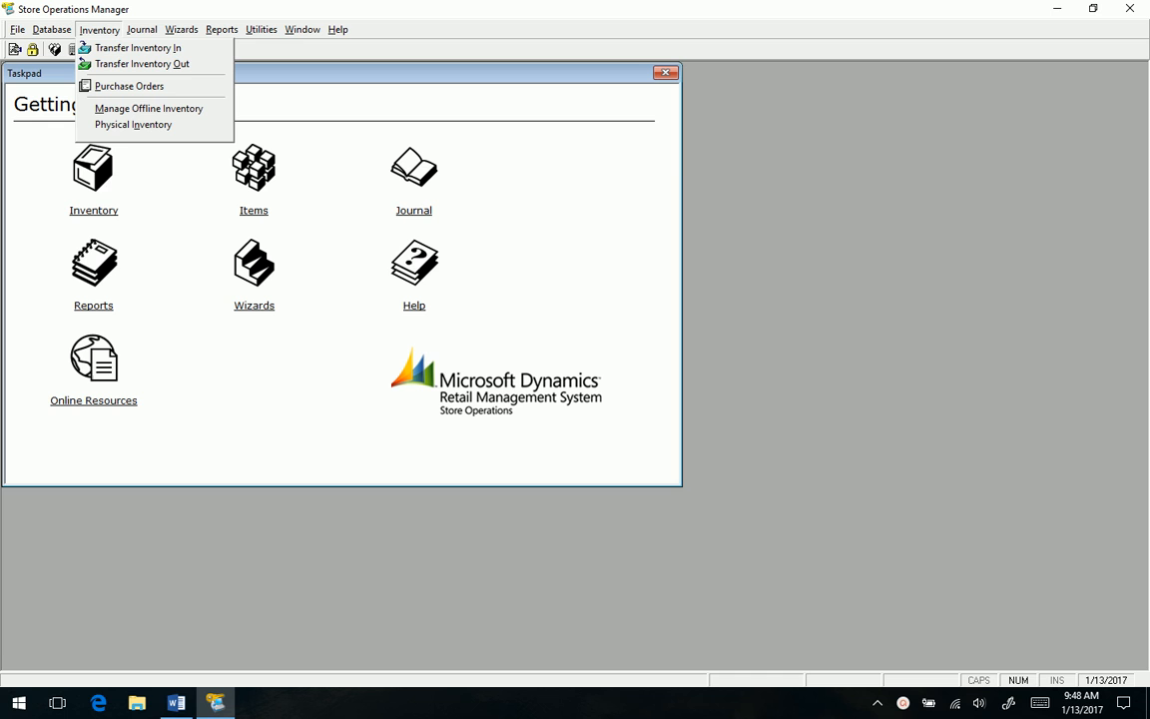
{"action": "mouse_move", "coordinate": [132, 124]}
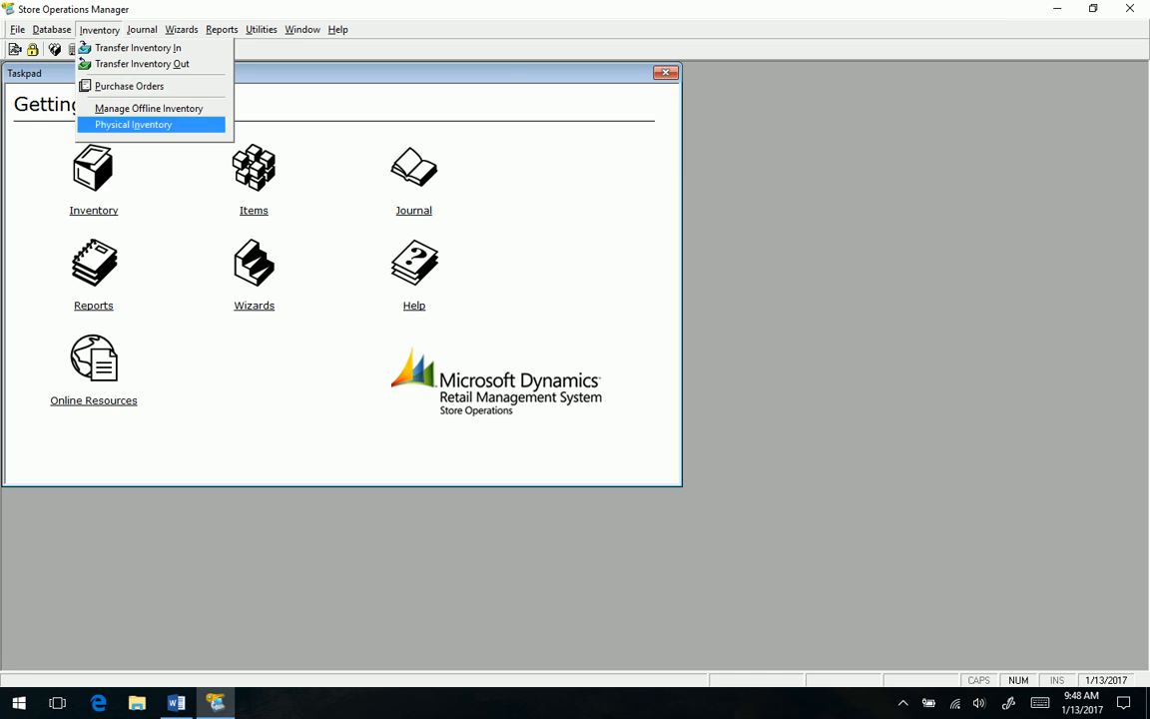
{"action": "left_click", "coordinate": [132, 123]}
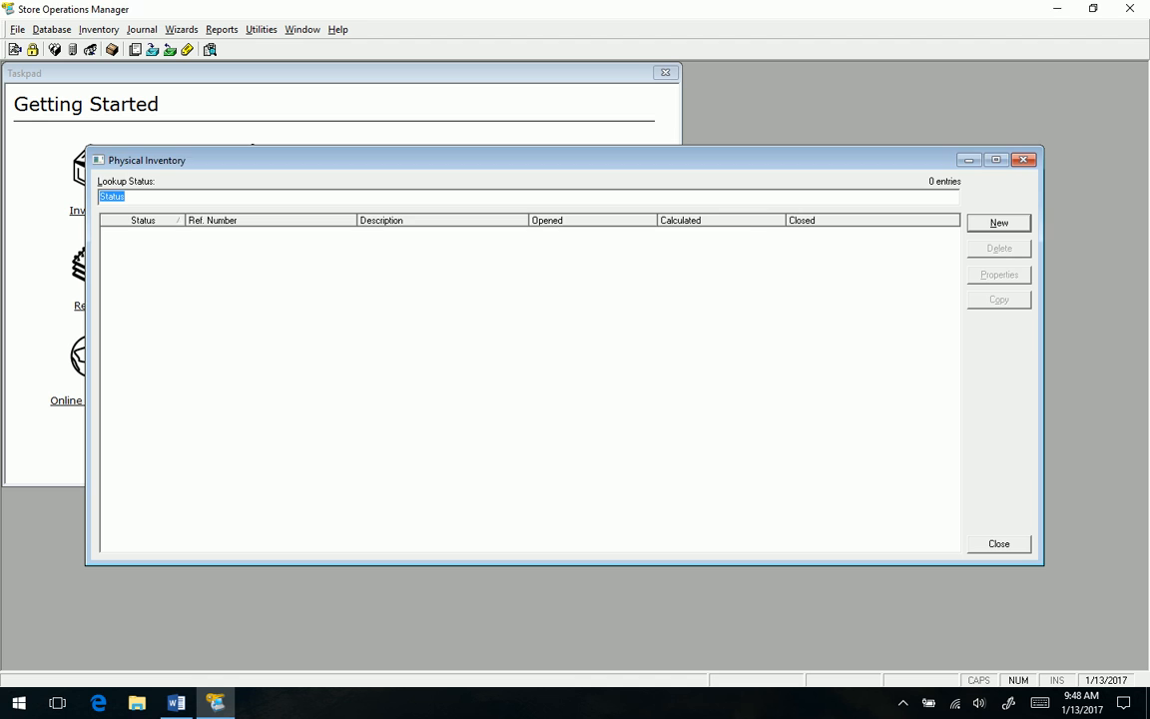
Create a new count for all items with Ref. Number 123456 and Description 2016phyinvcount.
{"action": "left_click", "coordinate": [998, 223]}
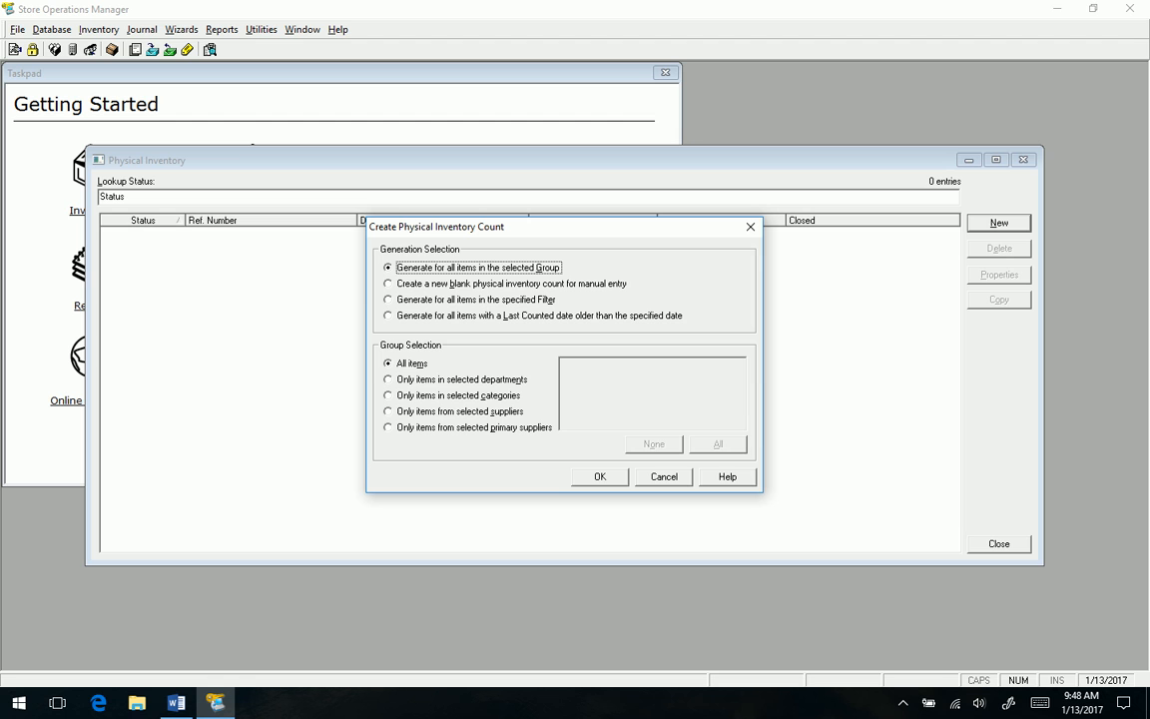
{"action": "left_click", "coordinate": [599, 475]}
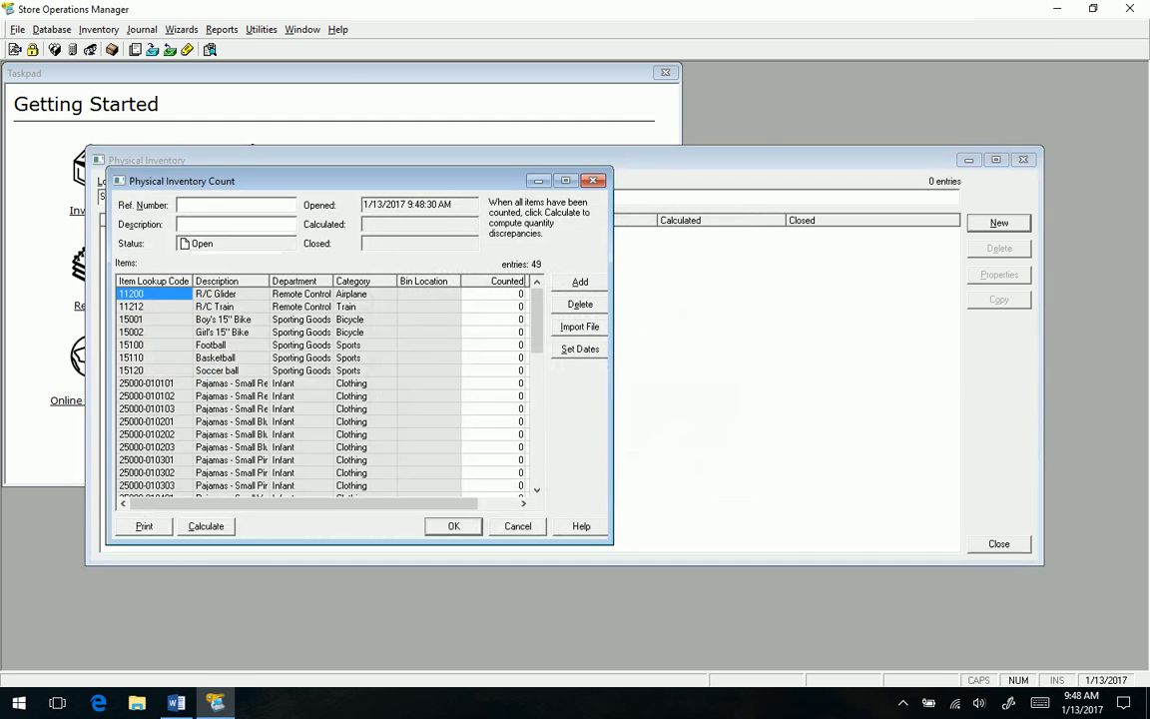
{"action": "type", "text": "123"}
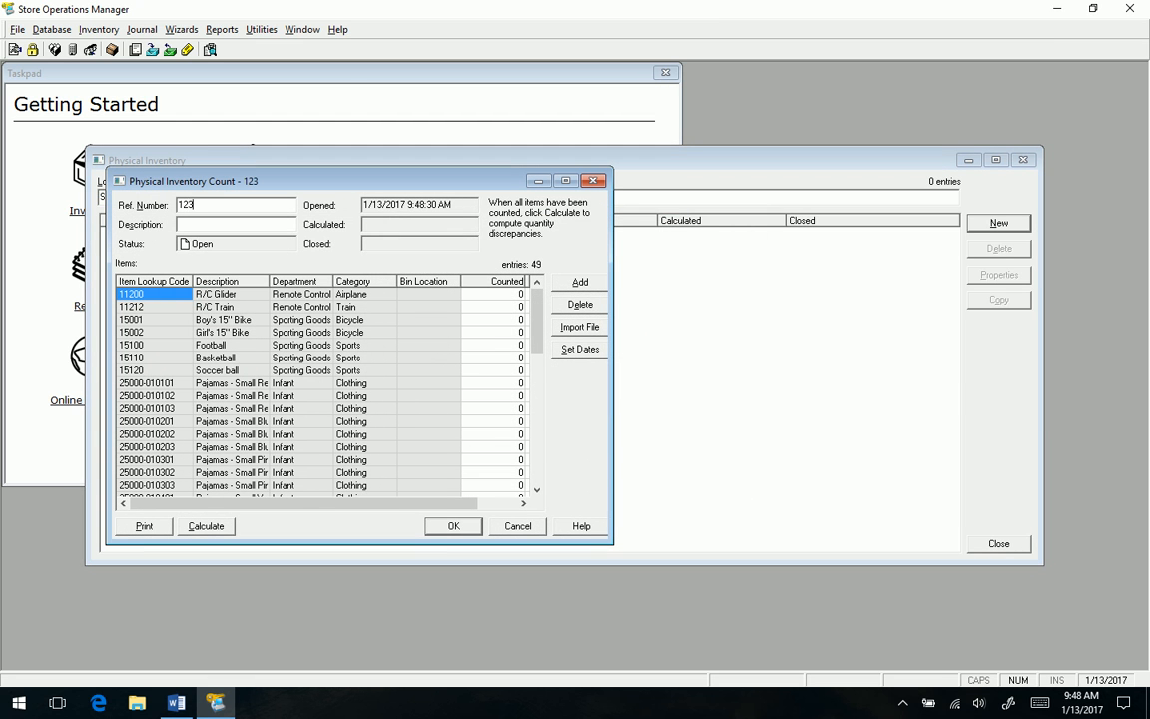
{"action": "type", "text": "456"}
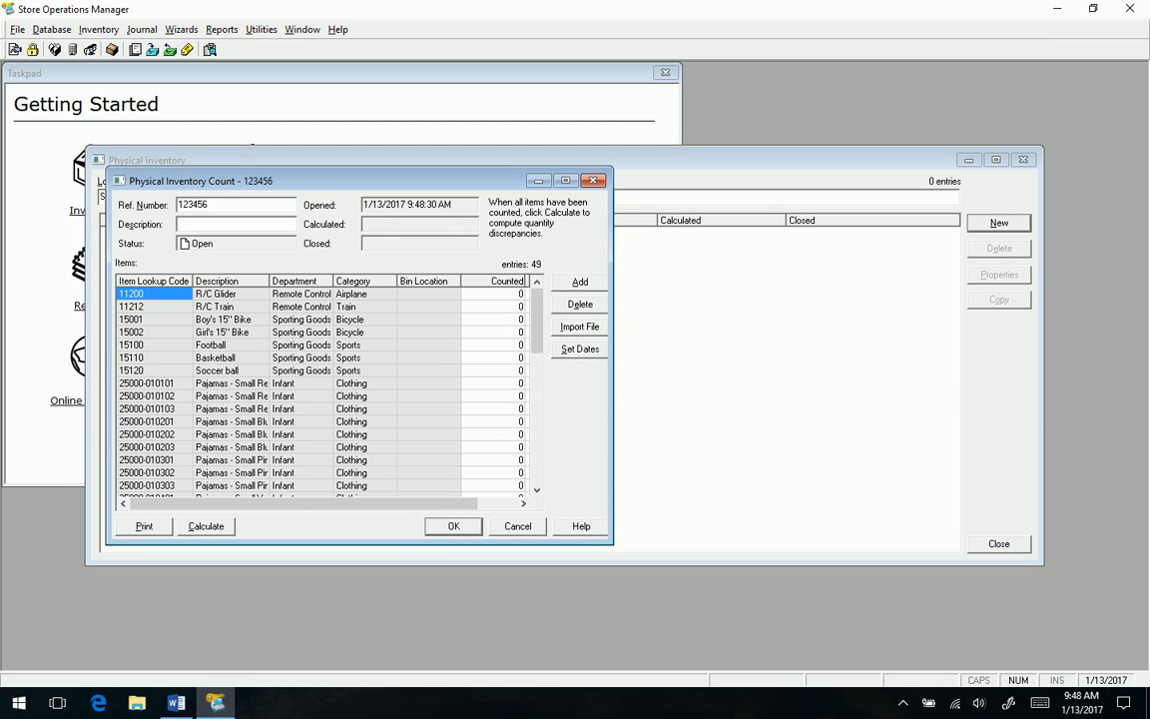
{"action": "type", "text": "2016"}
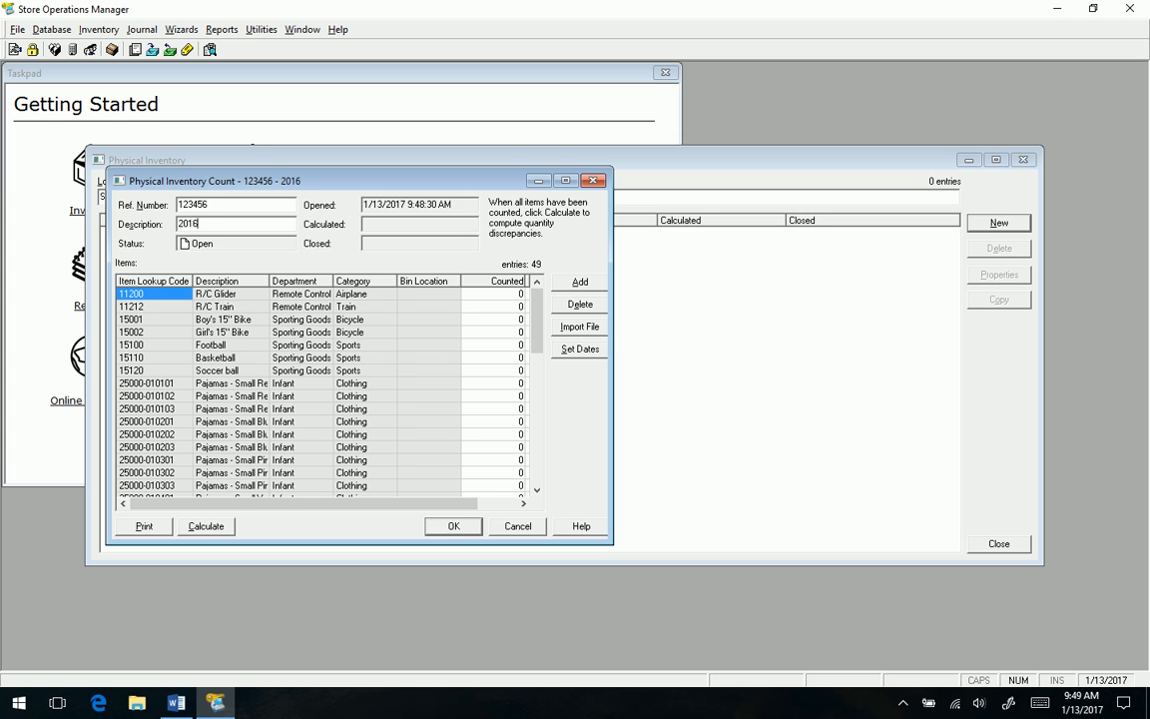
{"action": "type", "text": "phyin"}
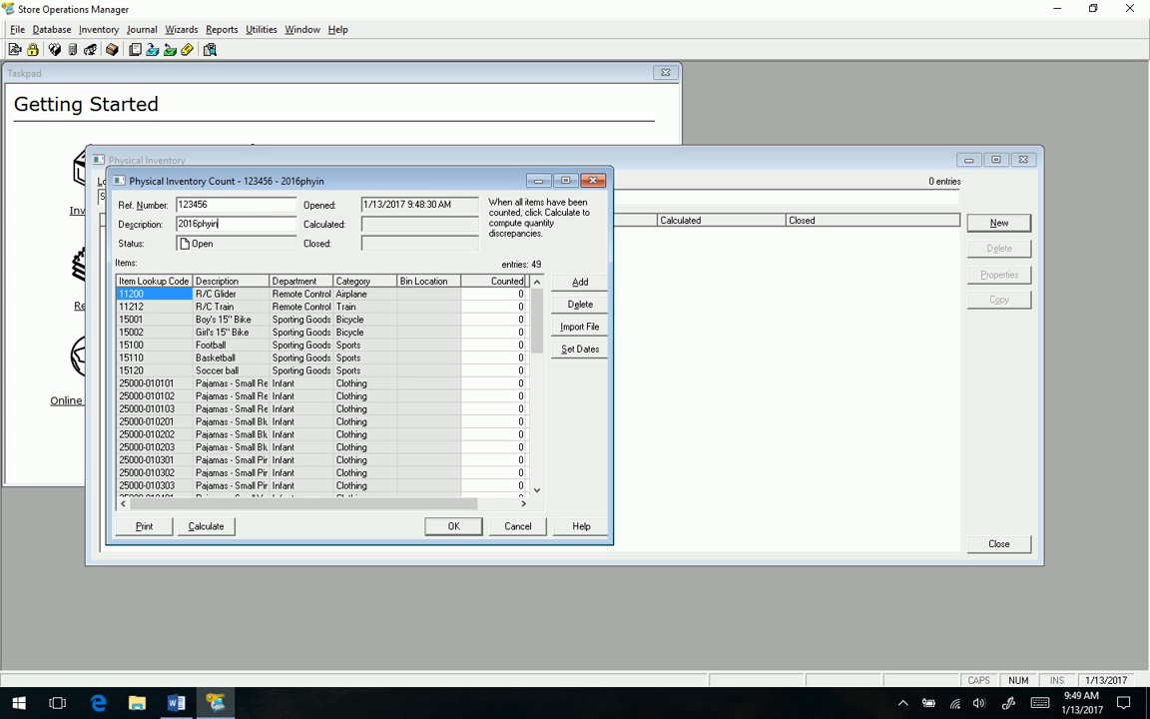
{"action": "type", "text": "vcount"}
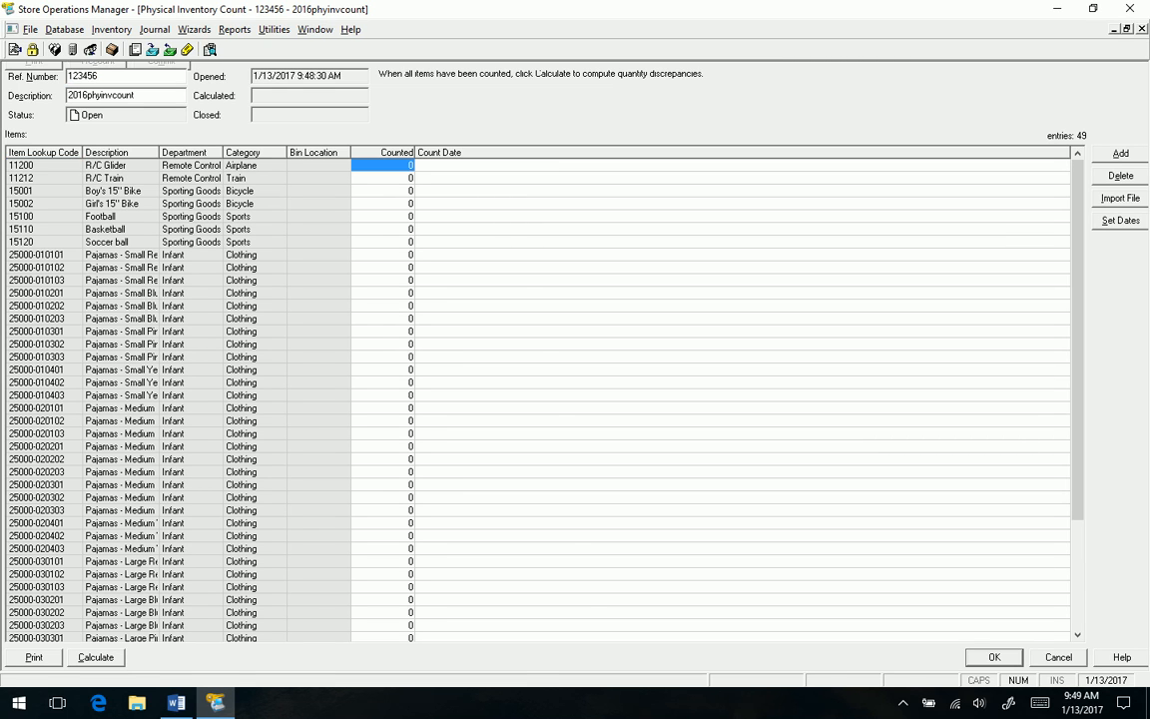
Enter counted quantities such as 1 and 54 for the first items, then calculate discrepancies.
{"action": "type", "text": "1"}
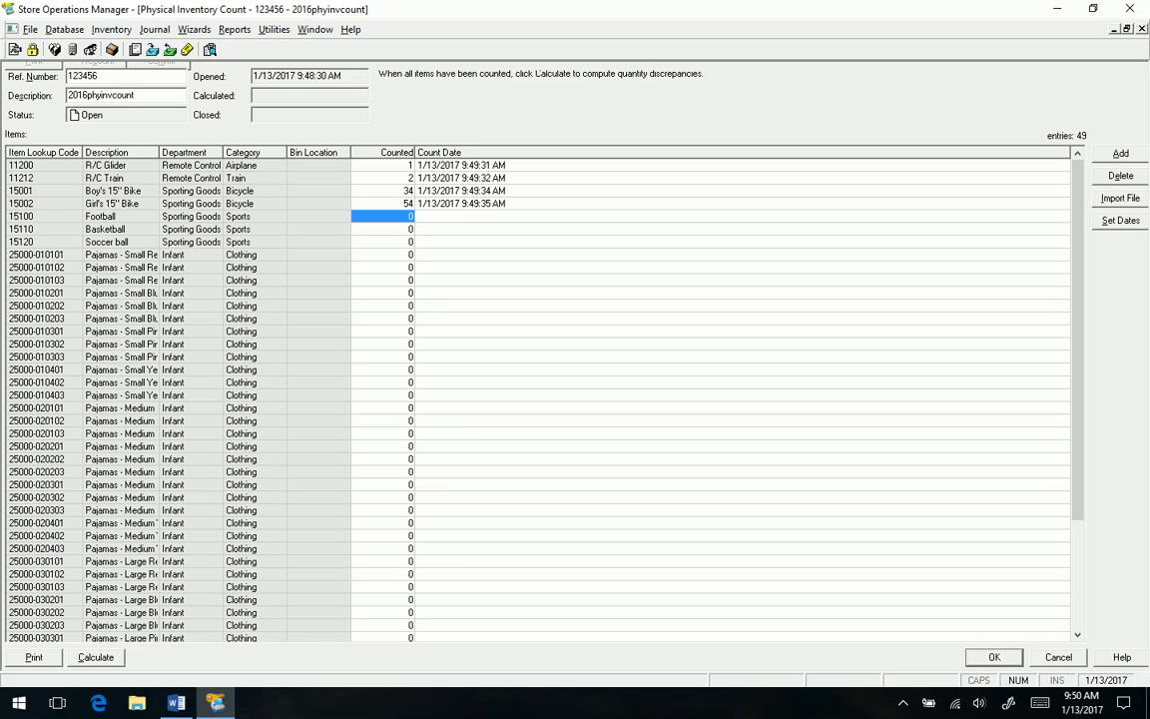
{"action": "type", "text": "54"}
{"action": "left_click", "coordinate": [384, 306]}
{"action": "type", "text": "2"}
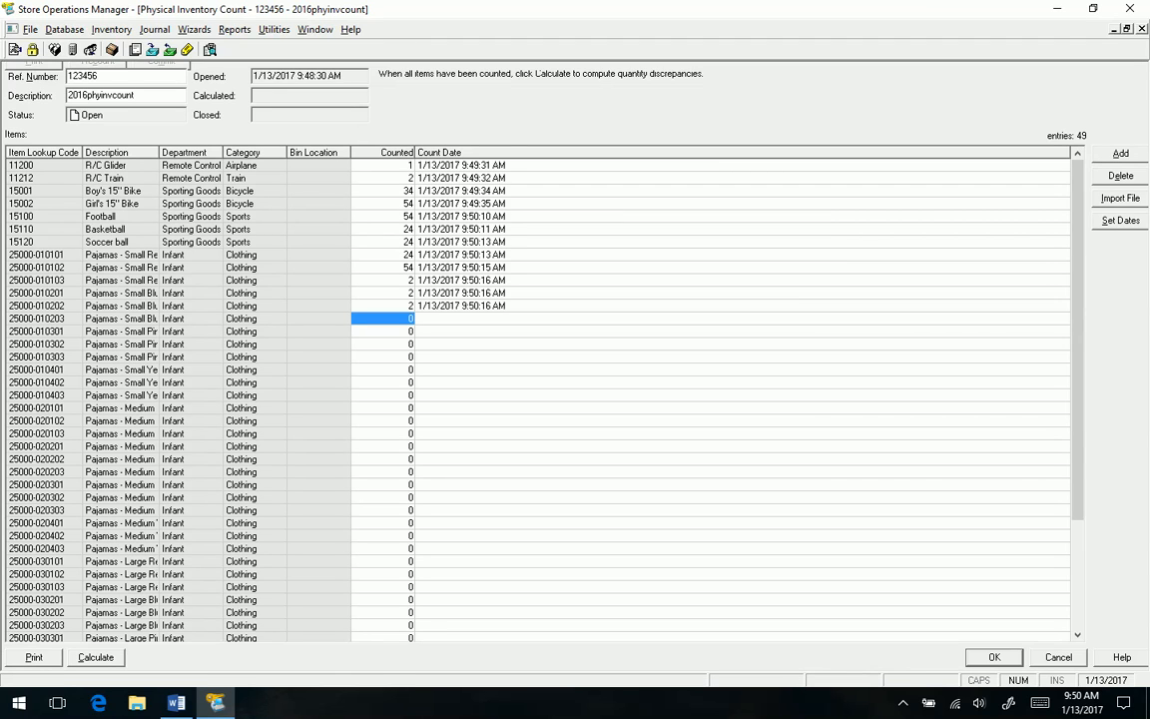
{"action": "left_click", "coordinate": [96, 657]}
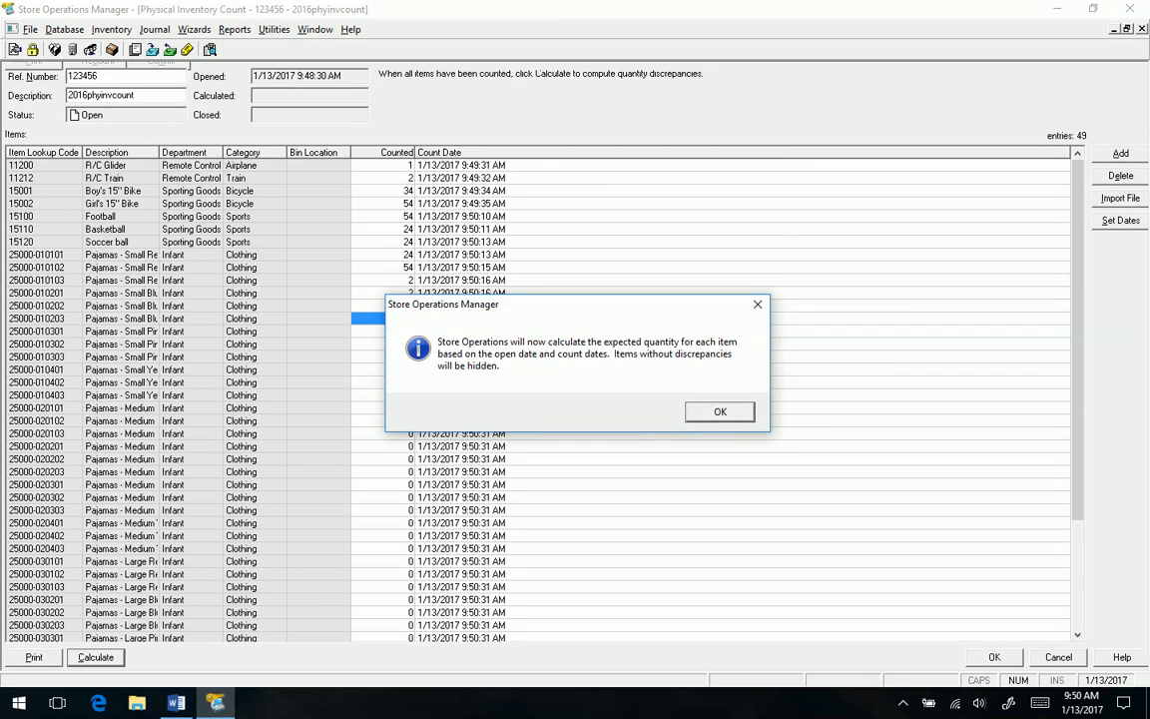
Acknowledge the calculation notice and return to recount the remaining items.
{"action": "left_click", "coordinate": [719, 411]}
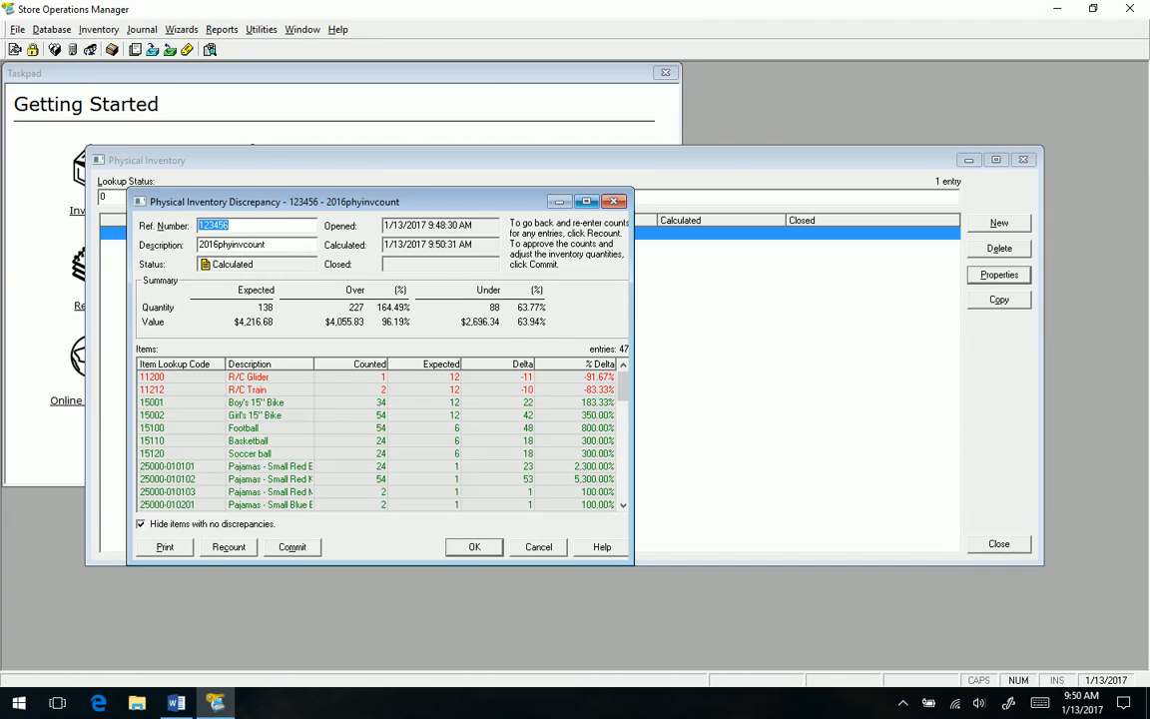
{"action": "left_click", "coordinate": [587, 199]}
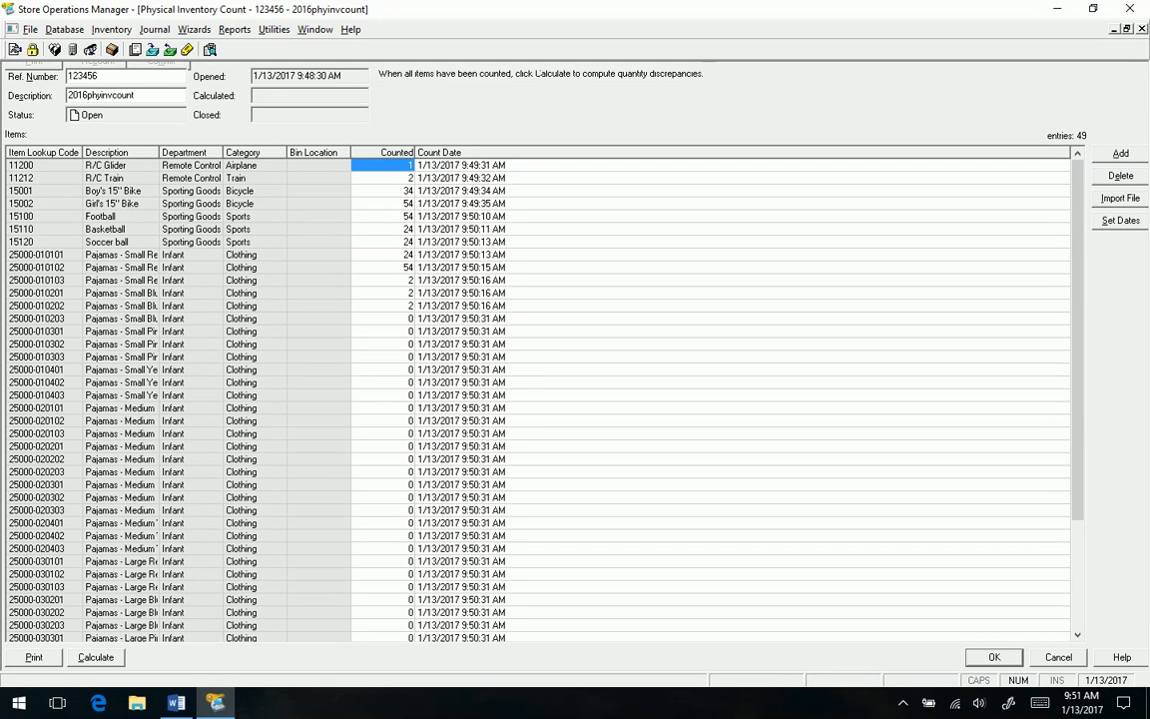
Select the R/C Train quantity and recalculate discrepancies for count 123456.
{"action": "left_click", "coordinate": [383, 178]}
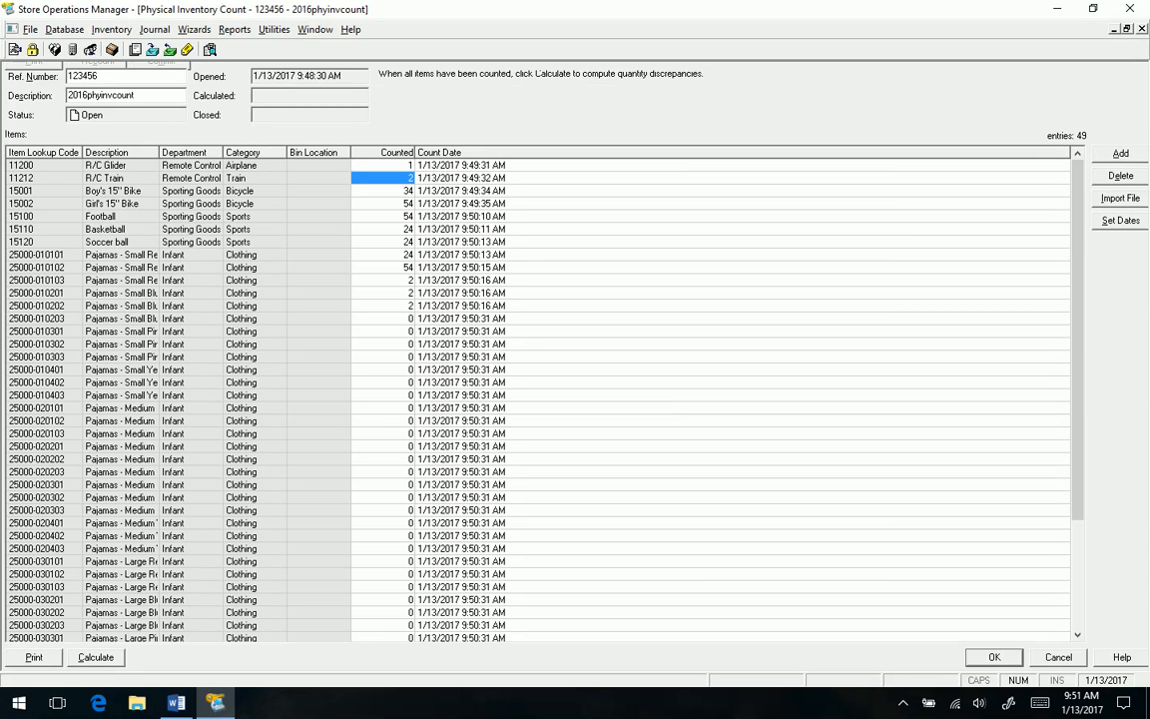
{"action": "left_click", "coordinate": [96, 657]}
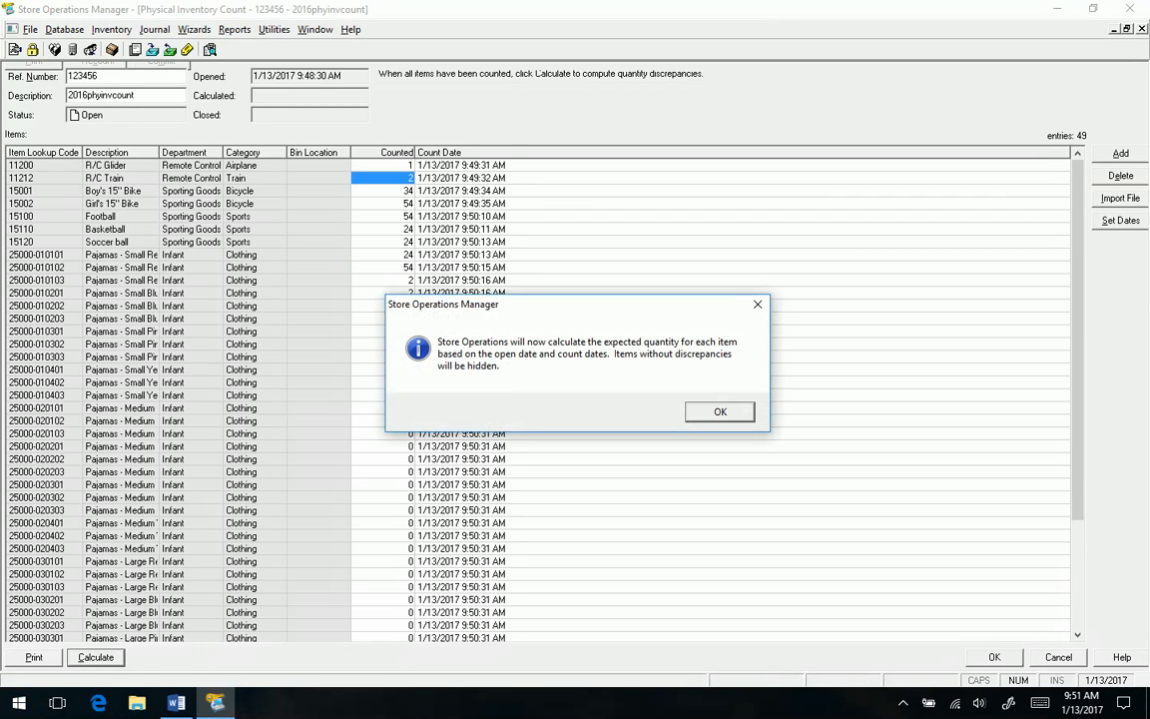
{"action": "left_click", "coordinate": [719, 411]}
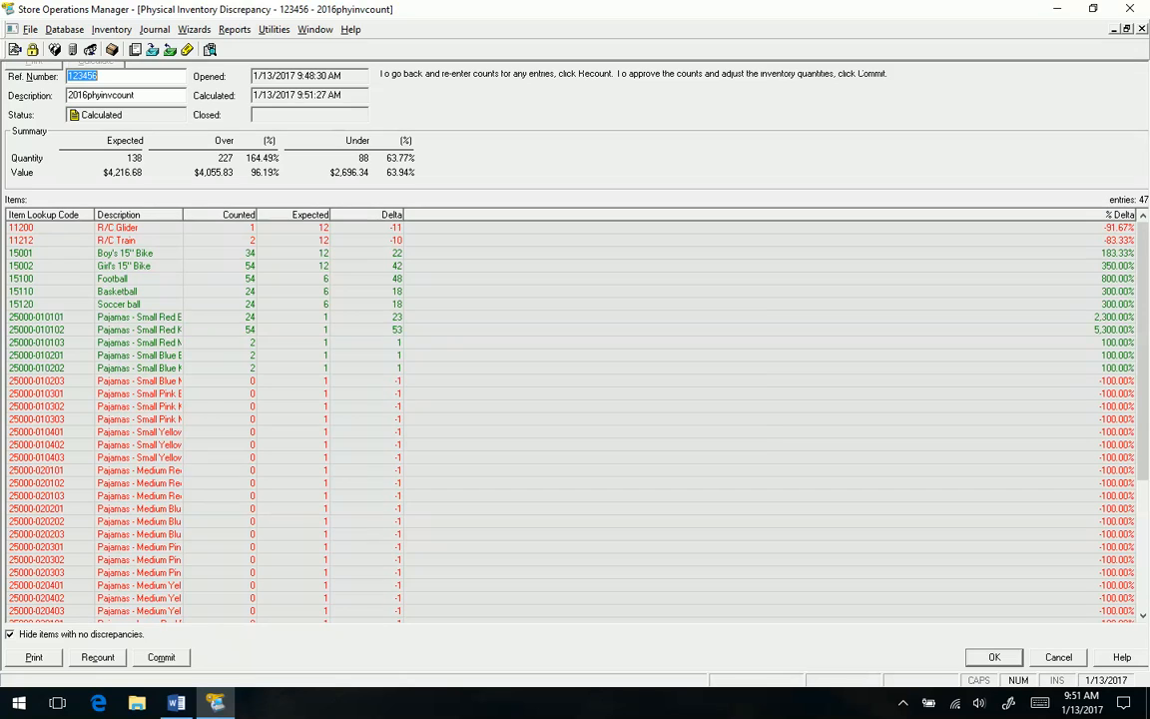
Commit count 123456, confirming quantity adjustment and closing the count.
{"action": "left_click", "coordinate": [160, 657]}
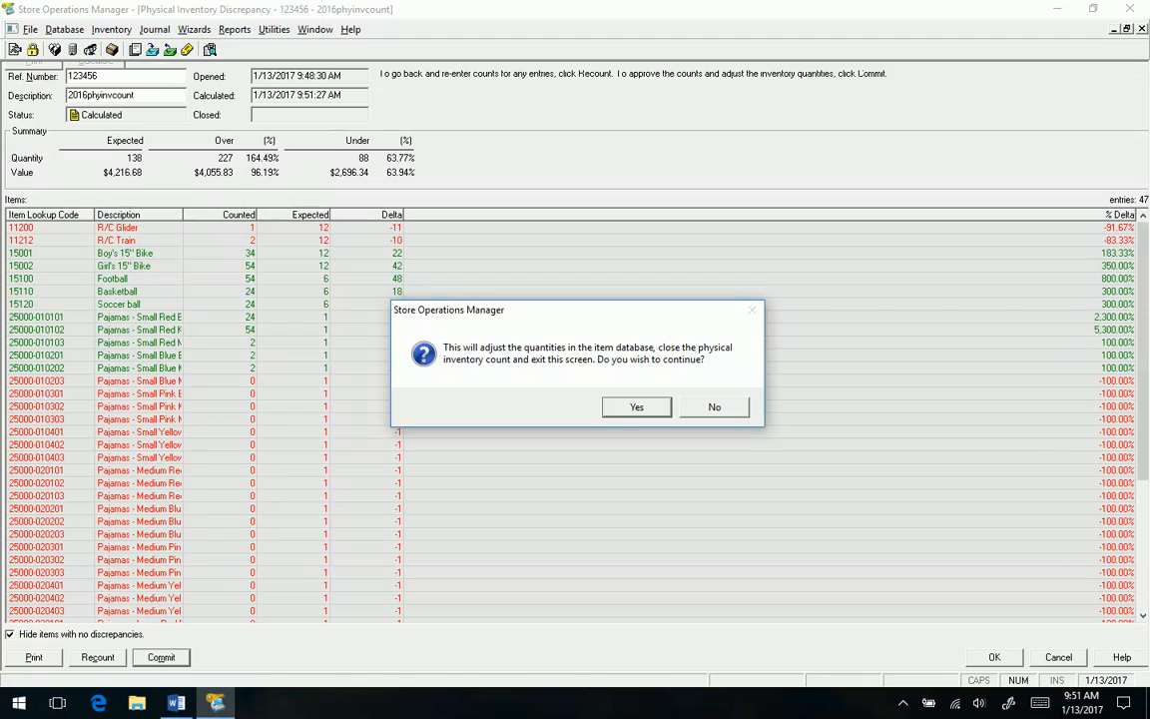
{"action": "left_click", "coordinate": [635, 408]}
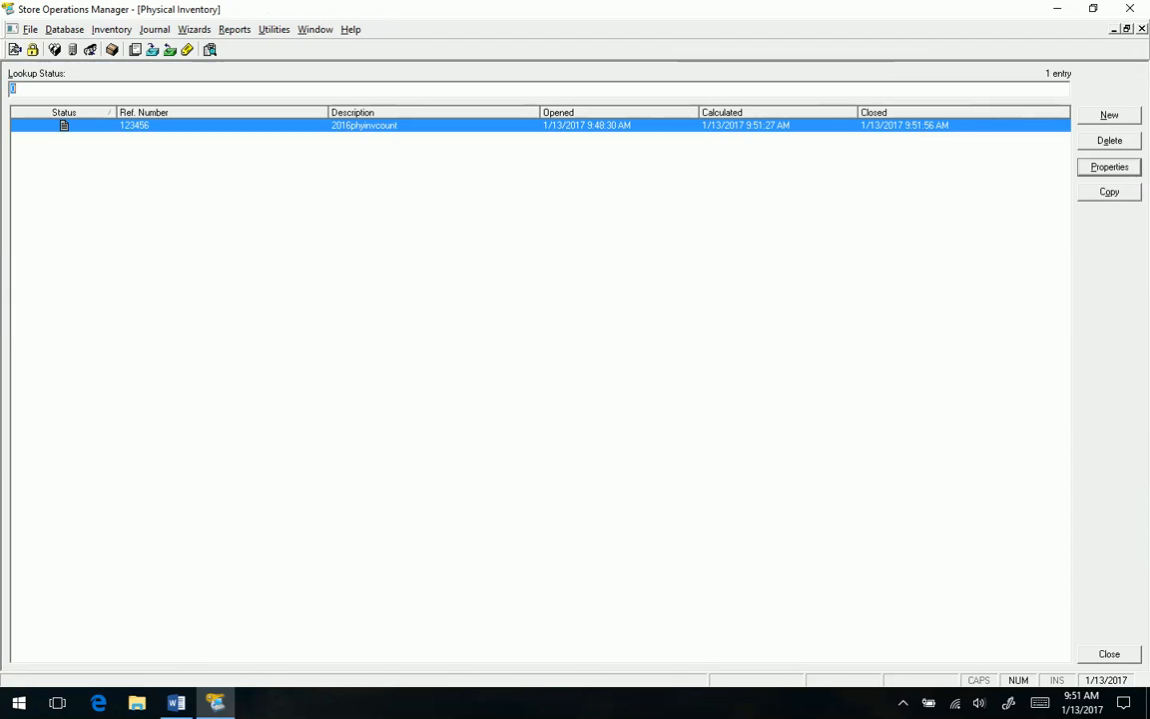